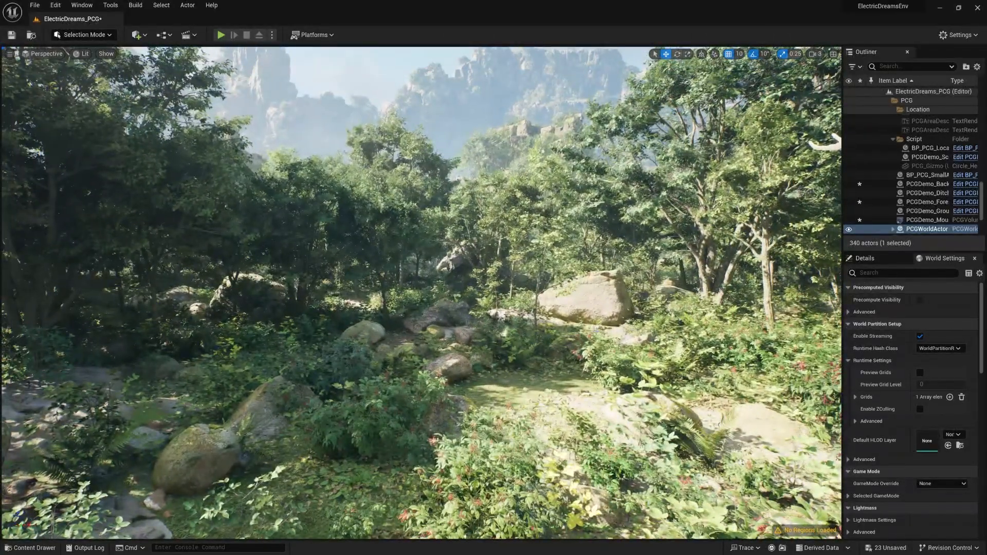
# - Open the Content Browser and add a new folder inside Content > Levels > PCG
pyautogui.click(29, 547)
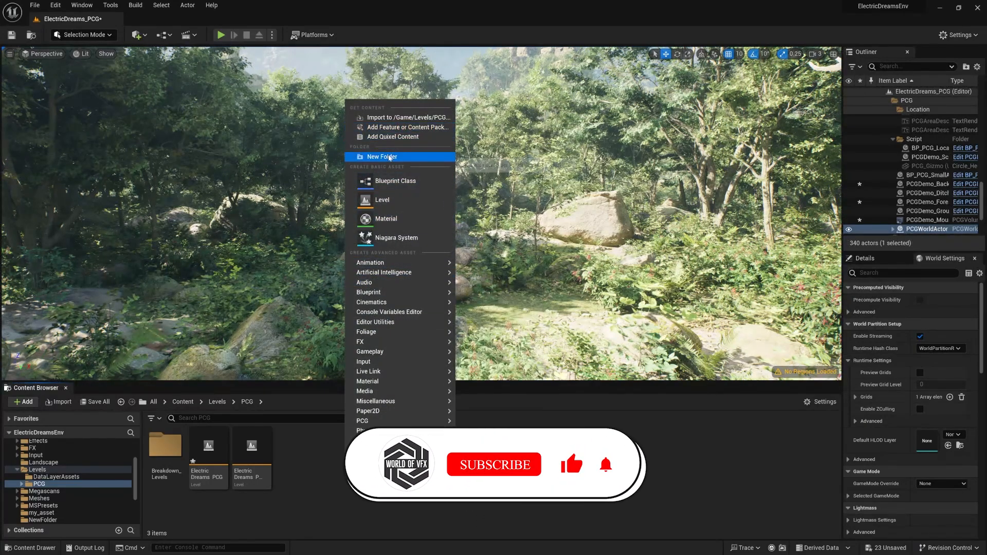
pyautogui.click(381, 157)
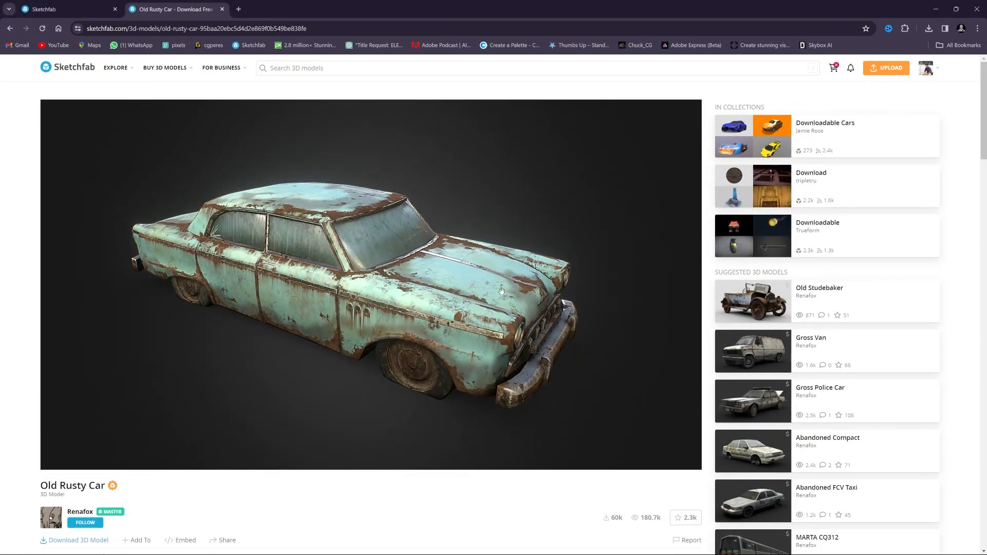
# - Download the Old Rusty Car model from its Sketchfab page
pyautogui.scroll(-3)
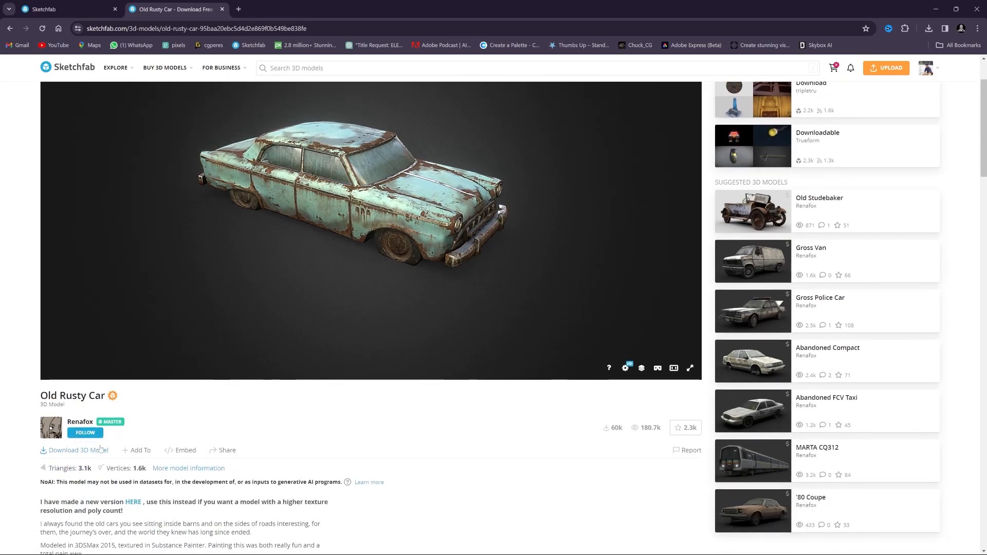
pyautogui.click(74, 451)
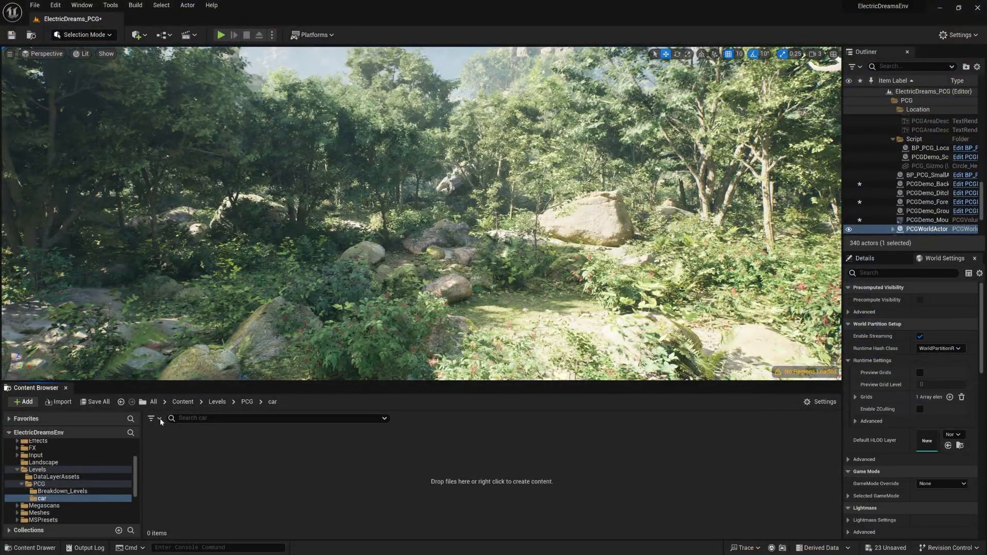
pyautogui.moveTo(62, 401)
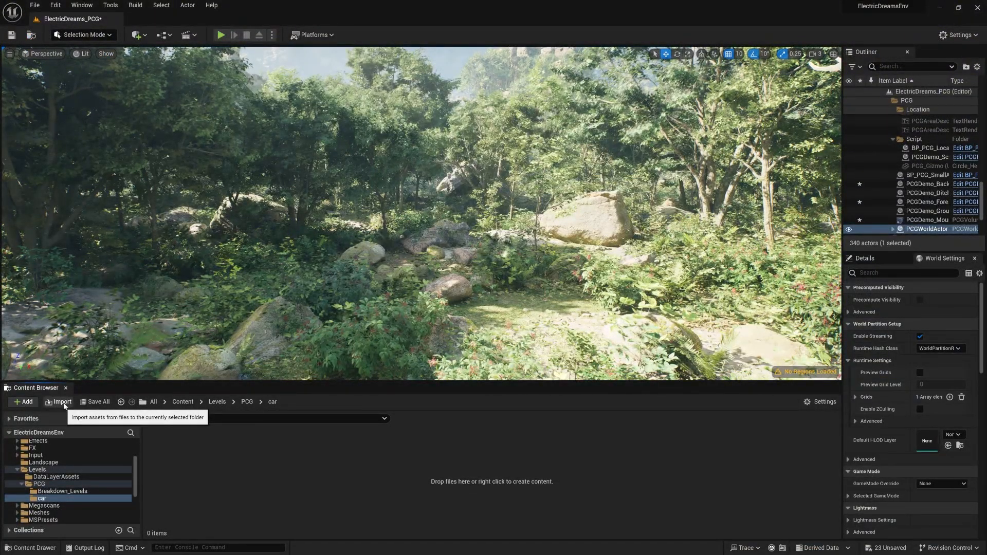
# - Import old_rusty_car.glb from Downloads into the car folder
pyautogui.click(59, 402)
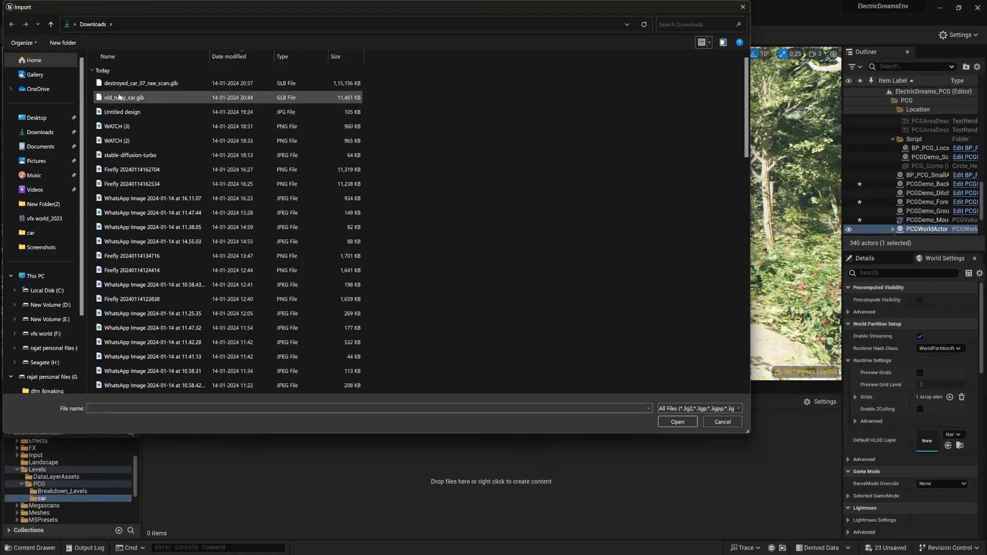
pyautogui.click(124, 97)
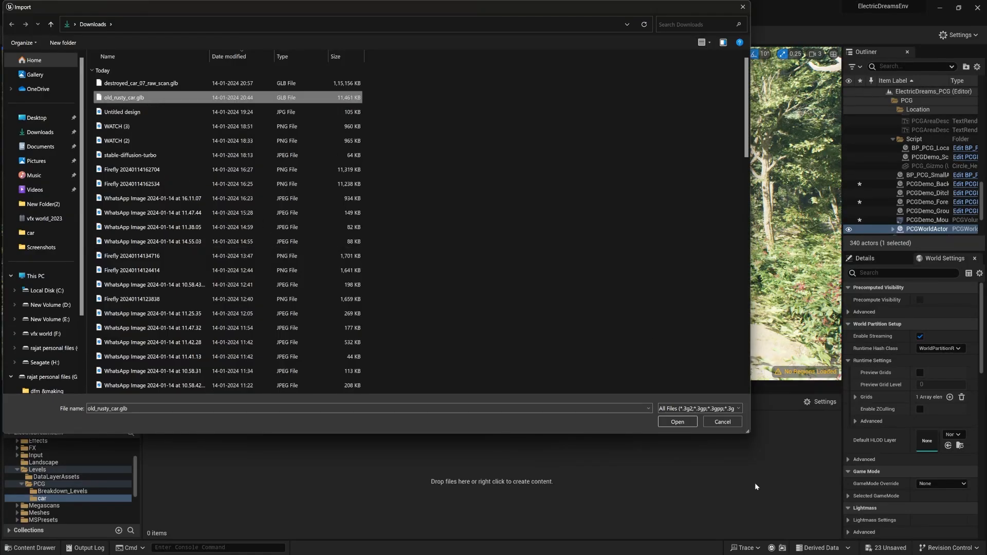
pyautogui.click(677, 422)
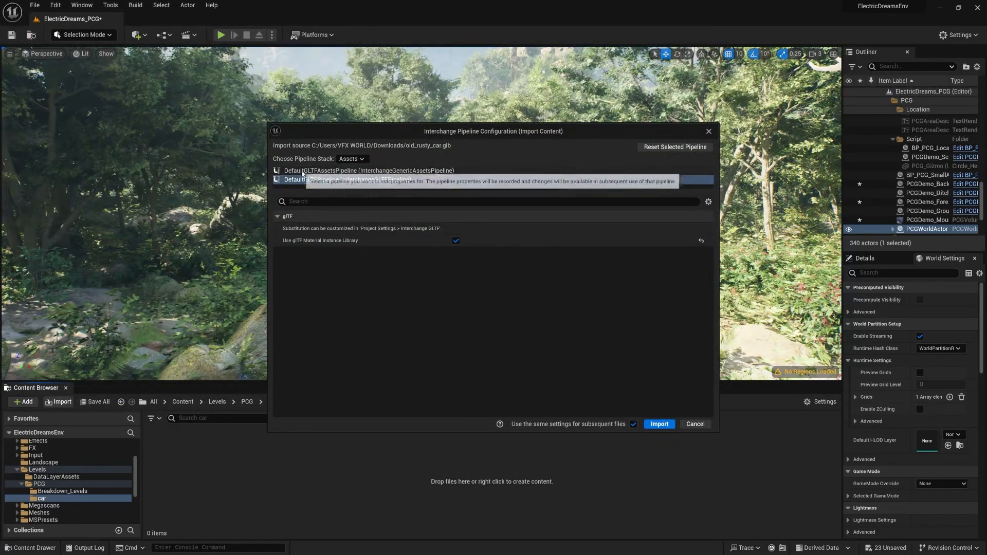
# - Review the Materials, Skeletal Mesh, Static Mesh, Texture and glTF pipeline options, then import
pyautogui.click(368, 170)
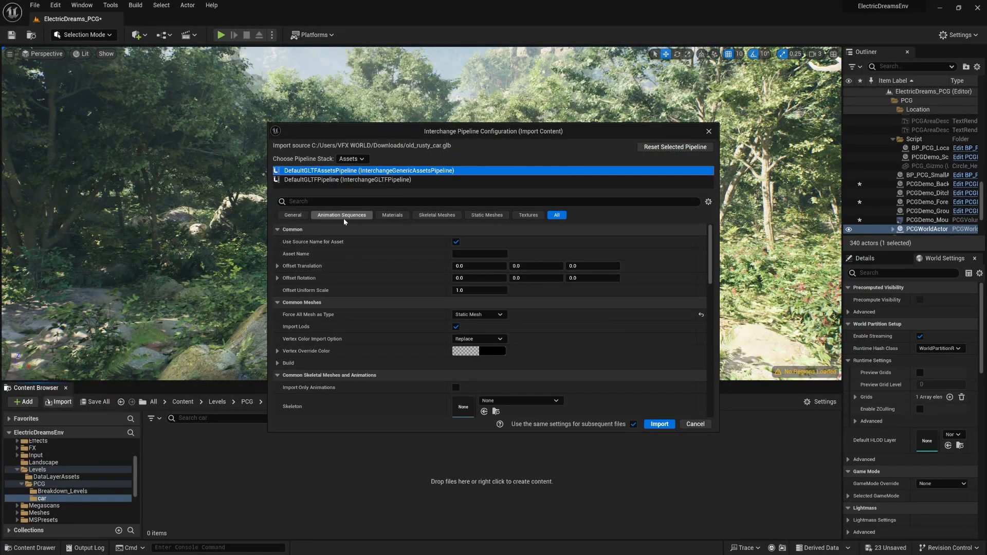
pyautogui.click(392, 215)
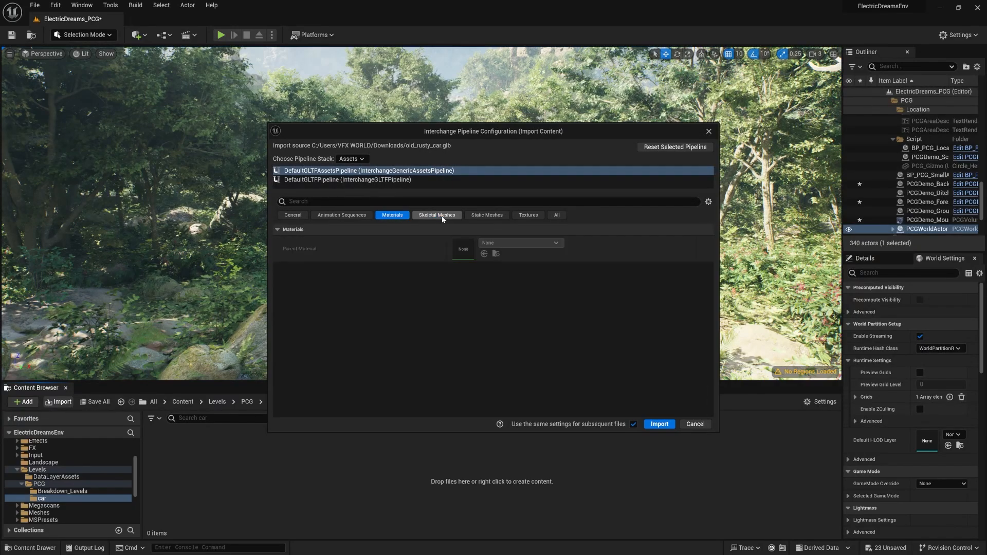
pyautogui.click(436, 215)
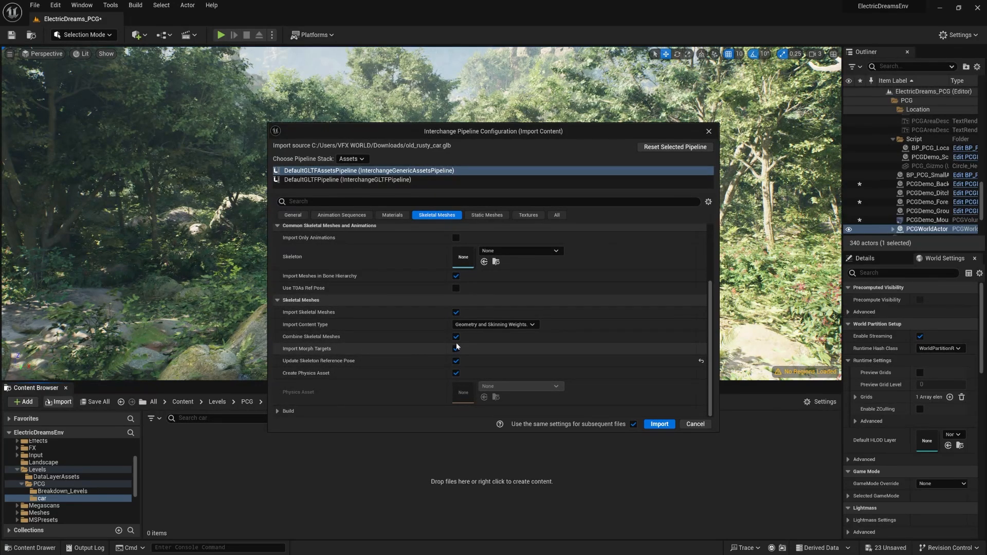
pyautogui.click(486, 215)
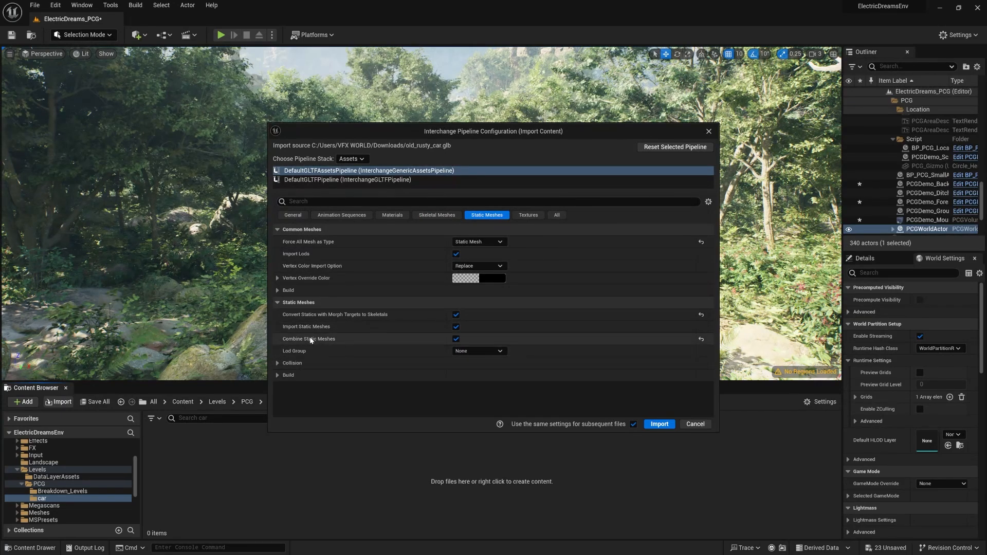
pyautogui.click(528, 214)
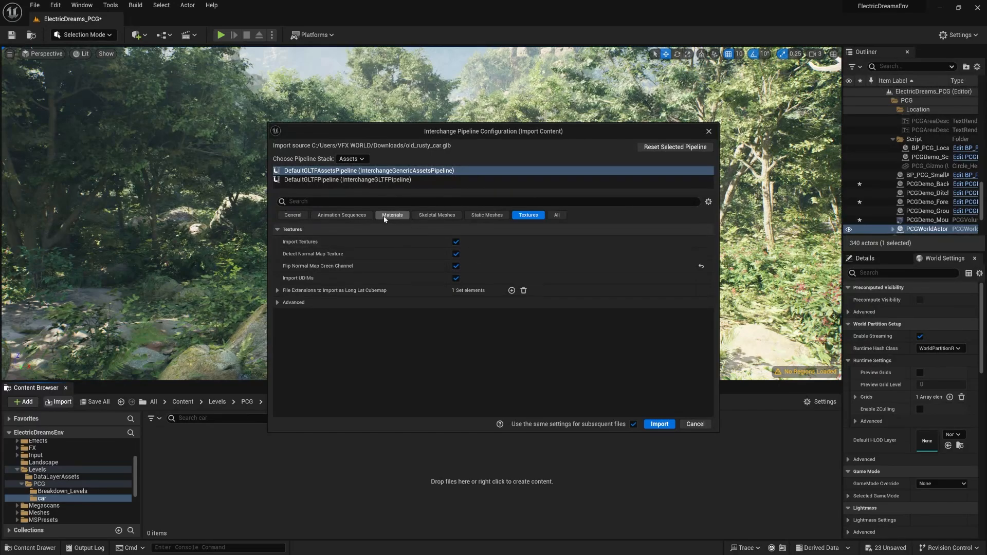
pyautogui.moveTo(362, 184)
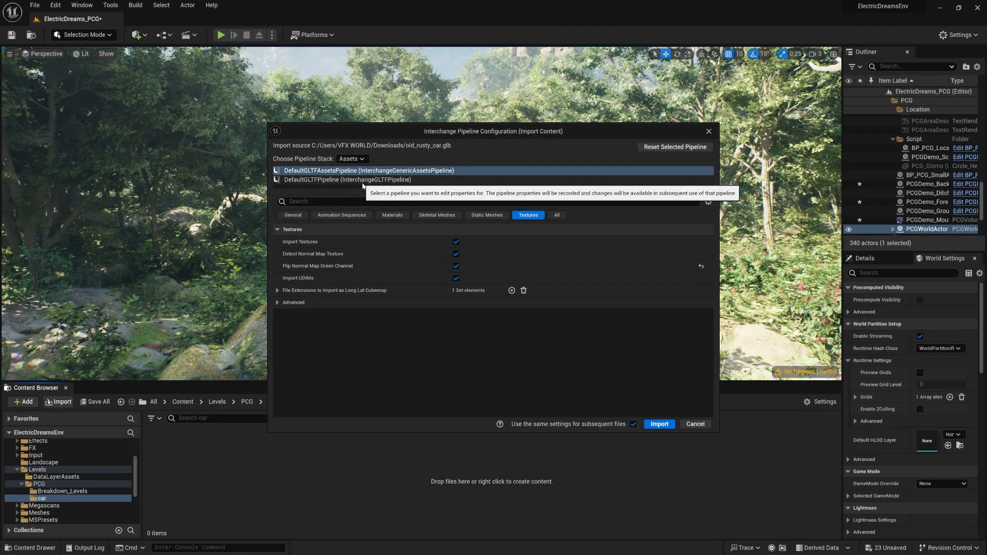
pyautogui.click(348, 179)
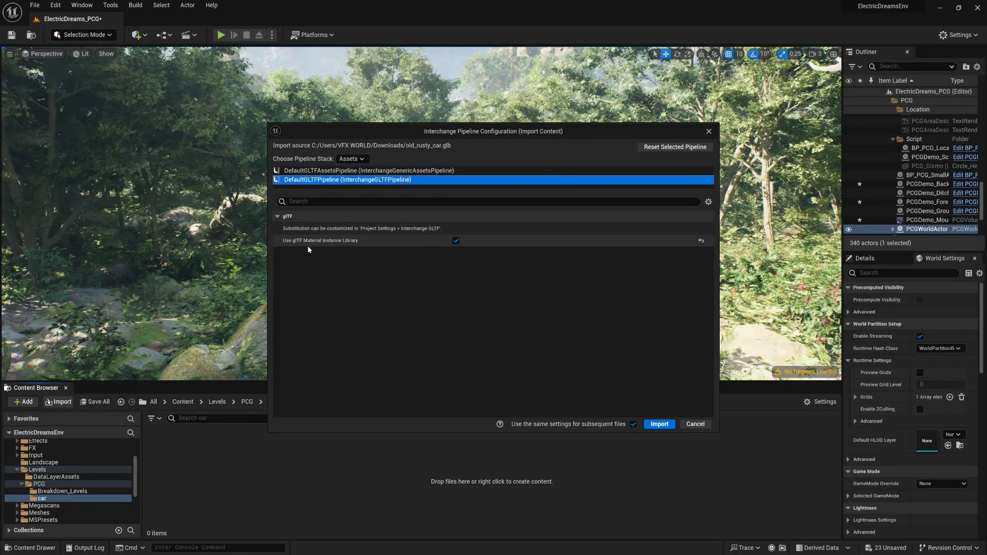
pyautogui.moveTo(359, 242)
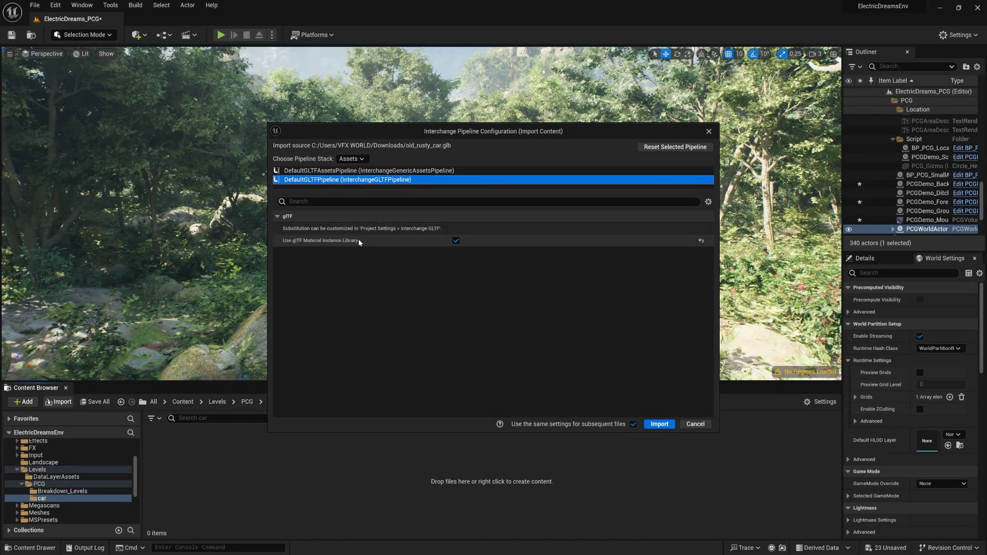
pyautogui.moveTo(506, 312)
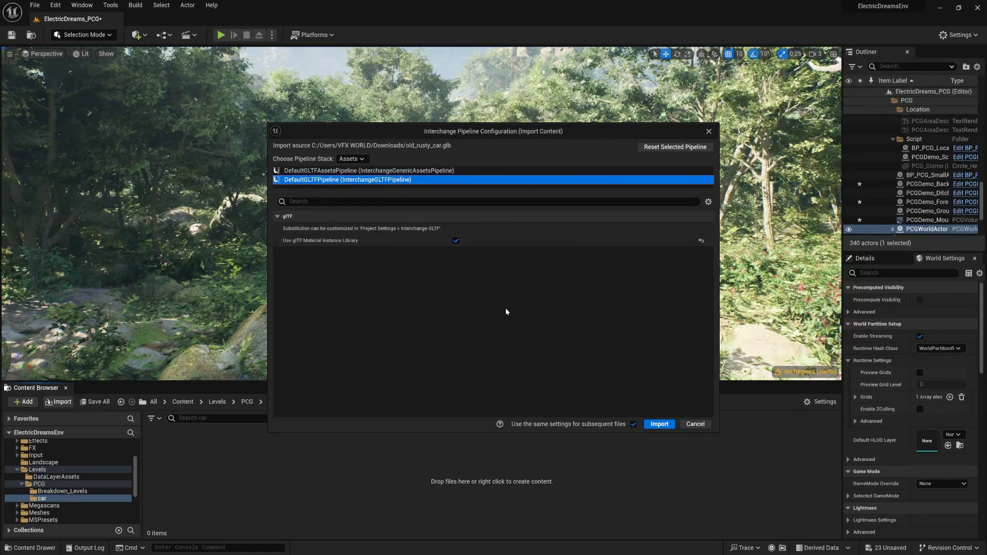
pyautogui.click(659, 424)
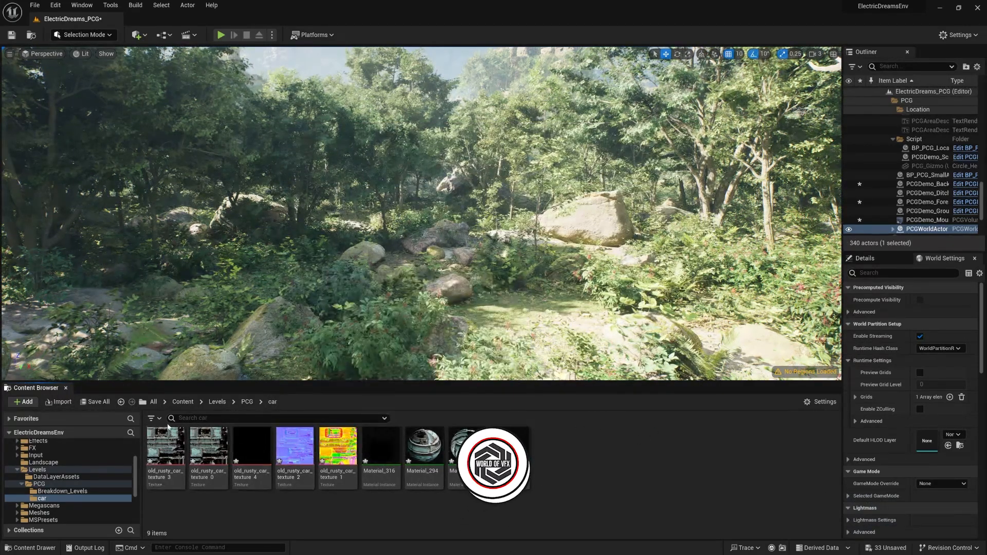
# - Filter to Static Mesh and drop old_rusty_car into the forest level at 0.01 scale
pyautogui.click(152, 418)
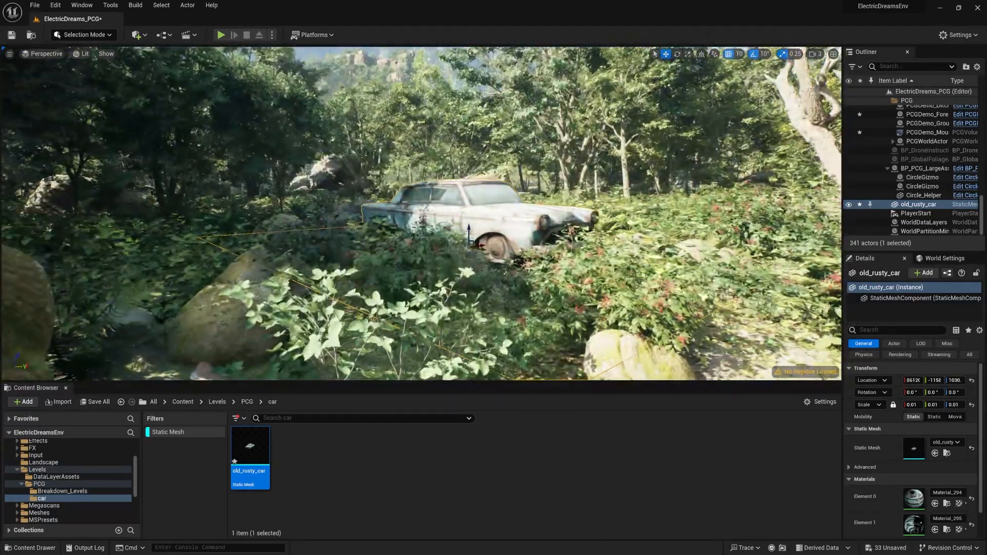
pyautogui.click(816, 53)
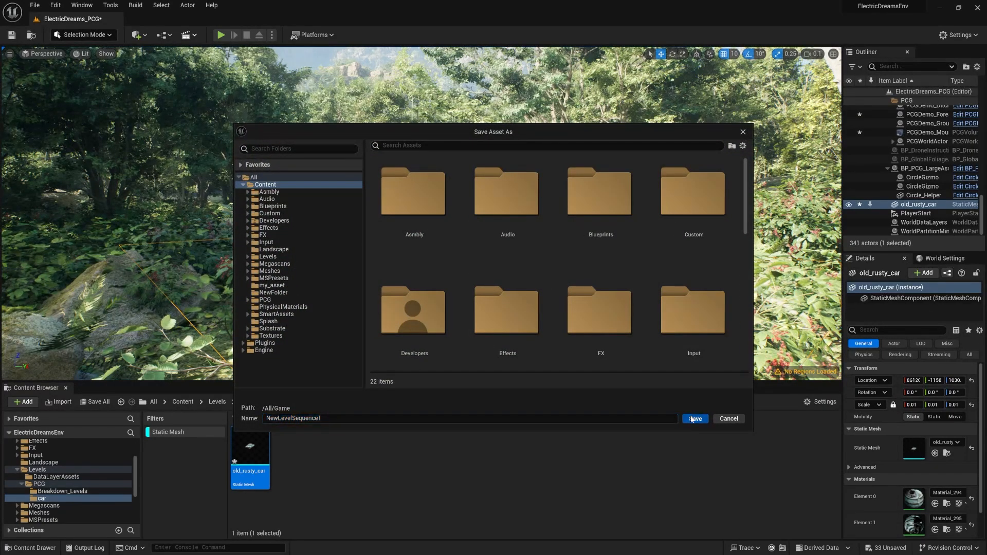
# - Save NewLevelSequence1 and create a new camera as the current camera cut
pyautogui.click(693, 418)
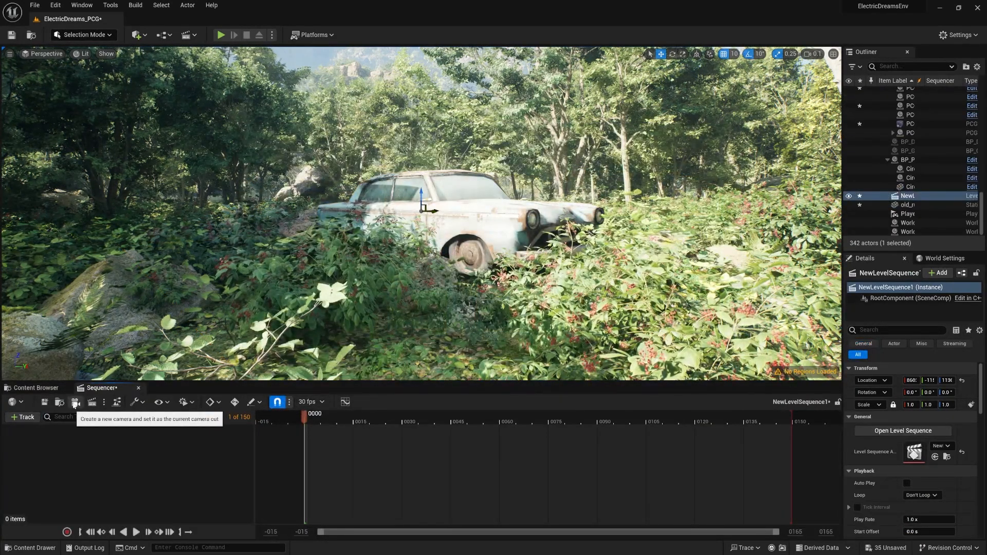
pyautogui.click(75, 403)
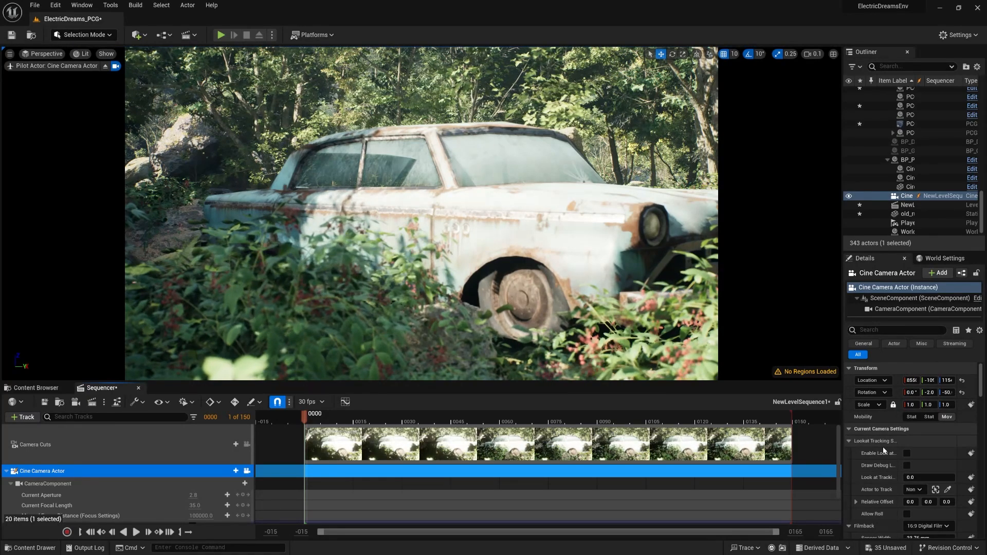
# - Set the cine camera filmback to 16:9 DSLR and Min/Max Focal Length to 25 mm
pyautogui.click(928, 455)
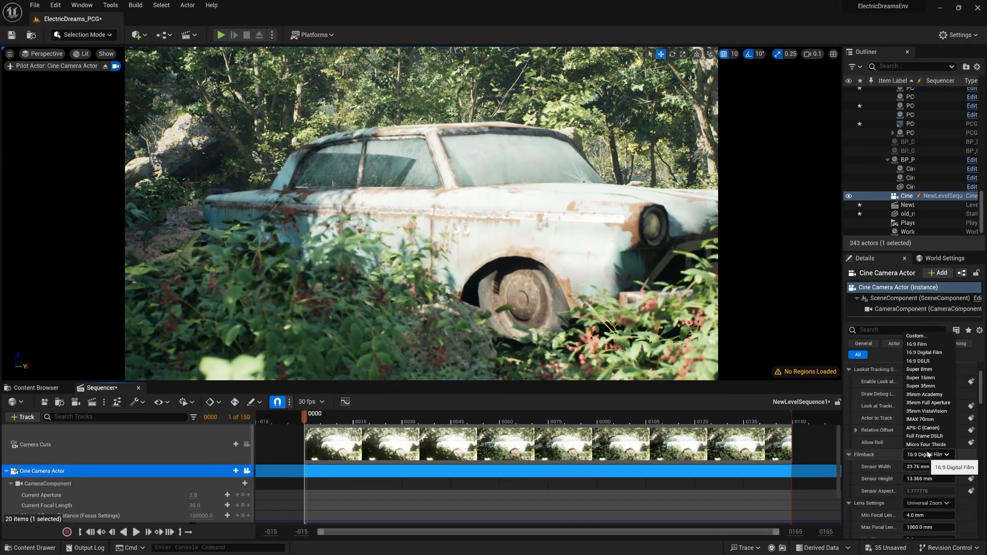
pyautogui.click(926, 352)
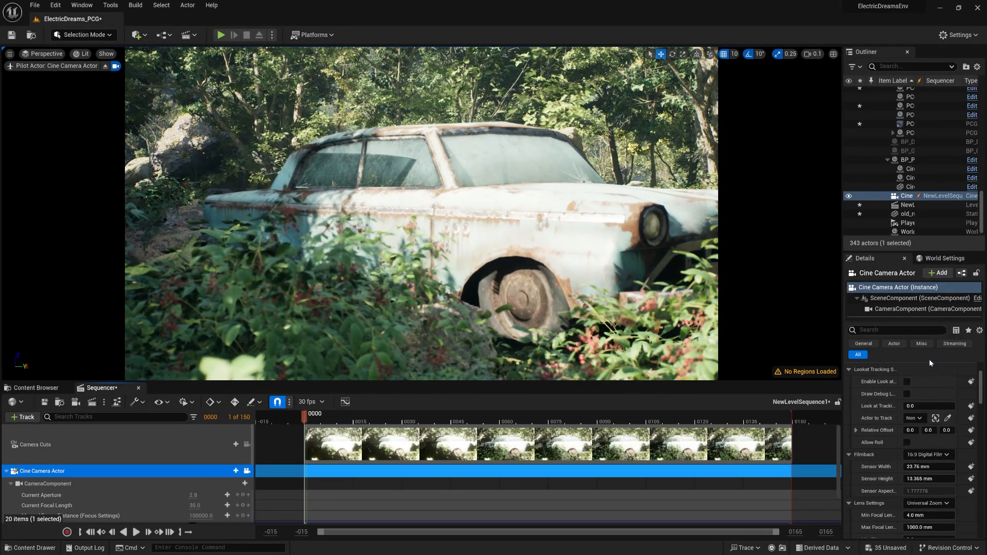
pyautogui.click(926, 454)
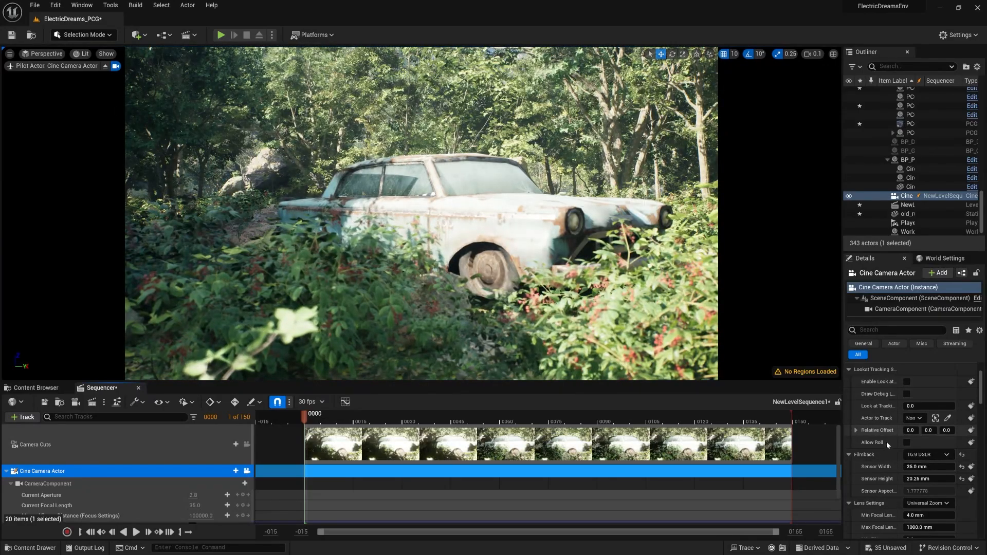
pyautogui.scroll(-3)
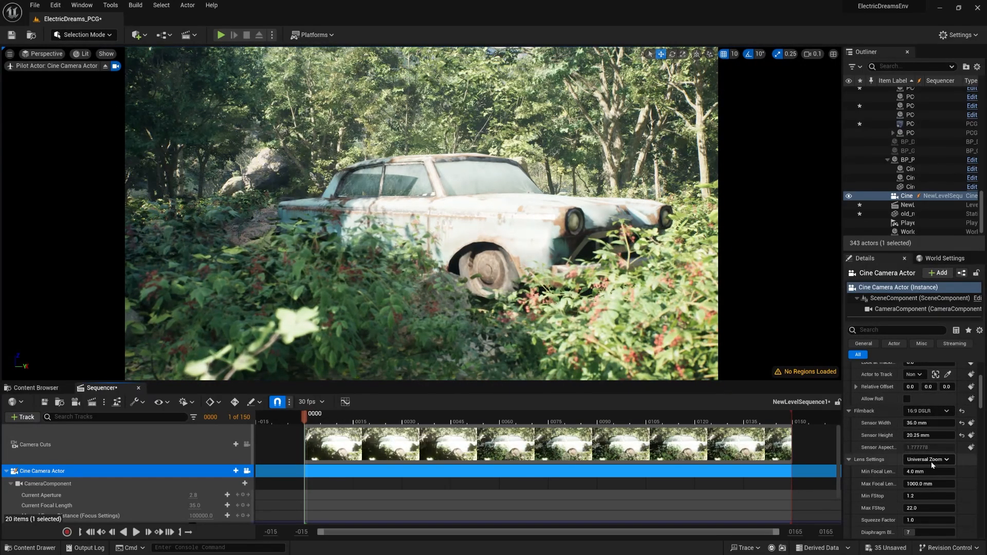
pyautogui.click(928, 460)
pyautogui.write('25')
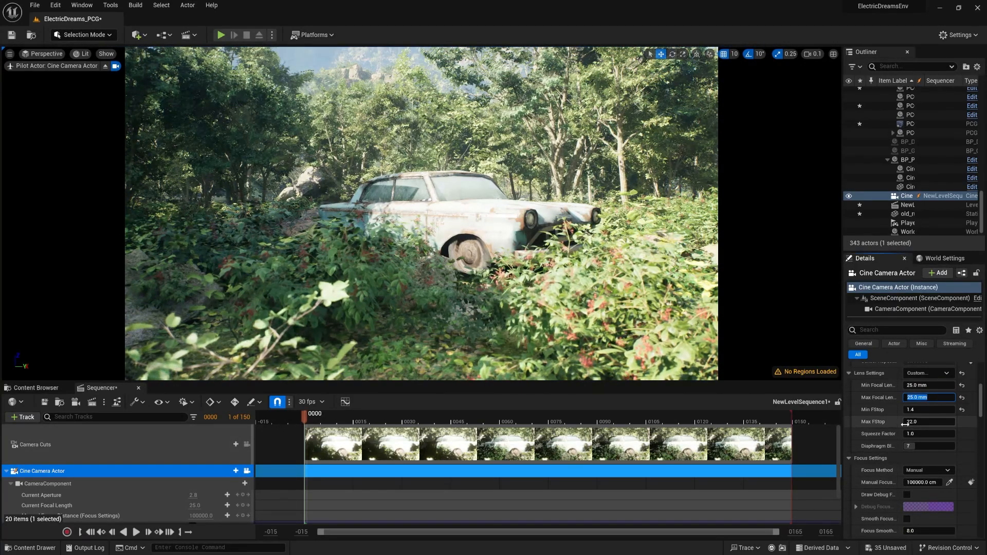
pyautogui.scroll(-3)
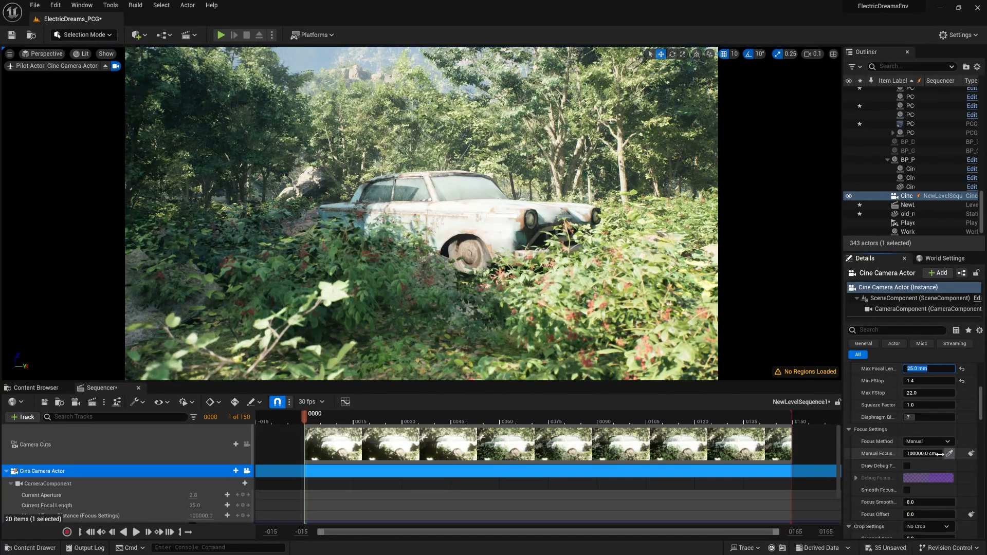